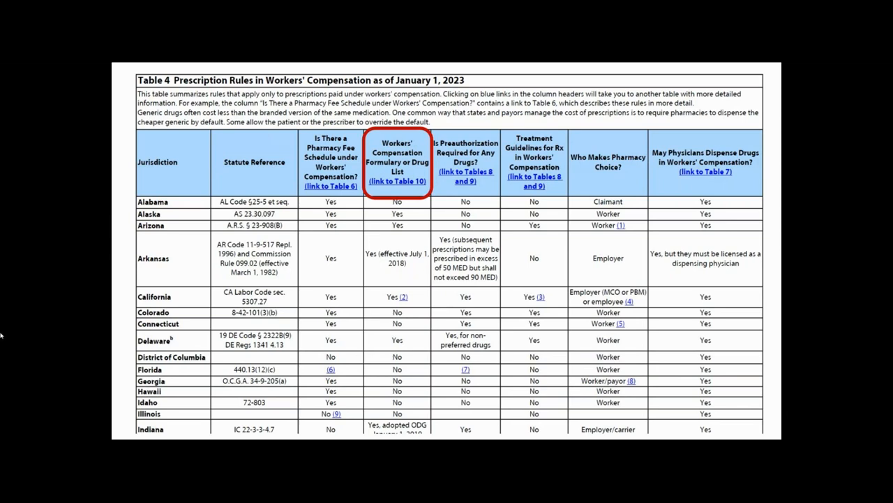
# Follow Table 4's '(link to Table 10)' header hyperlink to the Workers' Compensation Drug Formulary
pyautogui.click(399, 180)
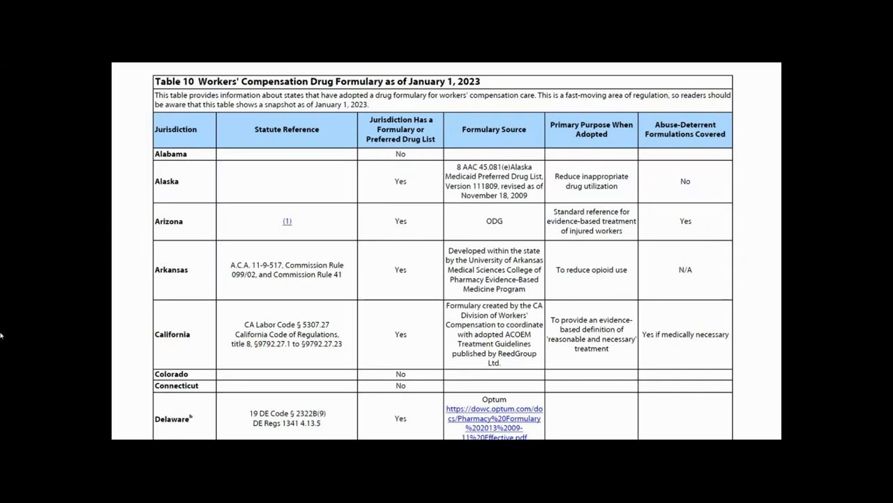